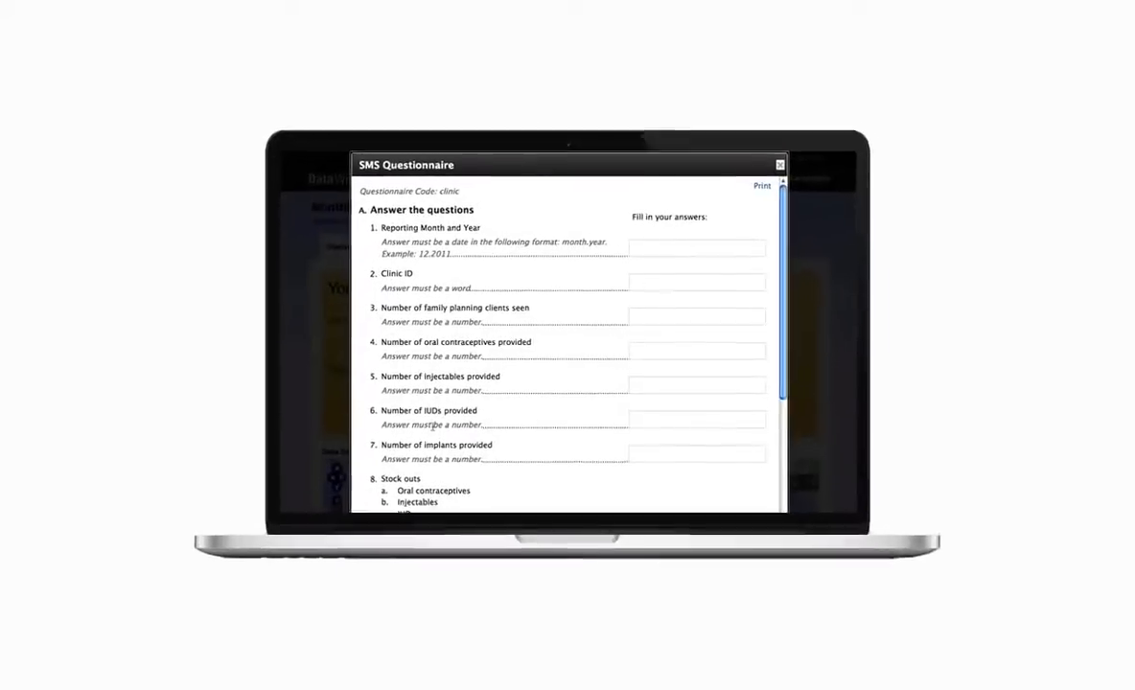
Step: Scroll through the clinic SMS questionnaire preview and return to the dashboard of recent questionnaires
scroll(down, 3)
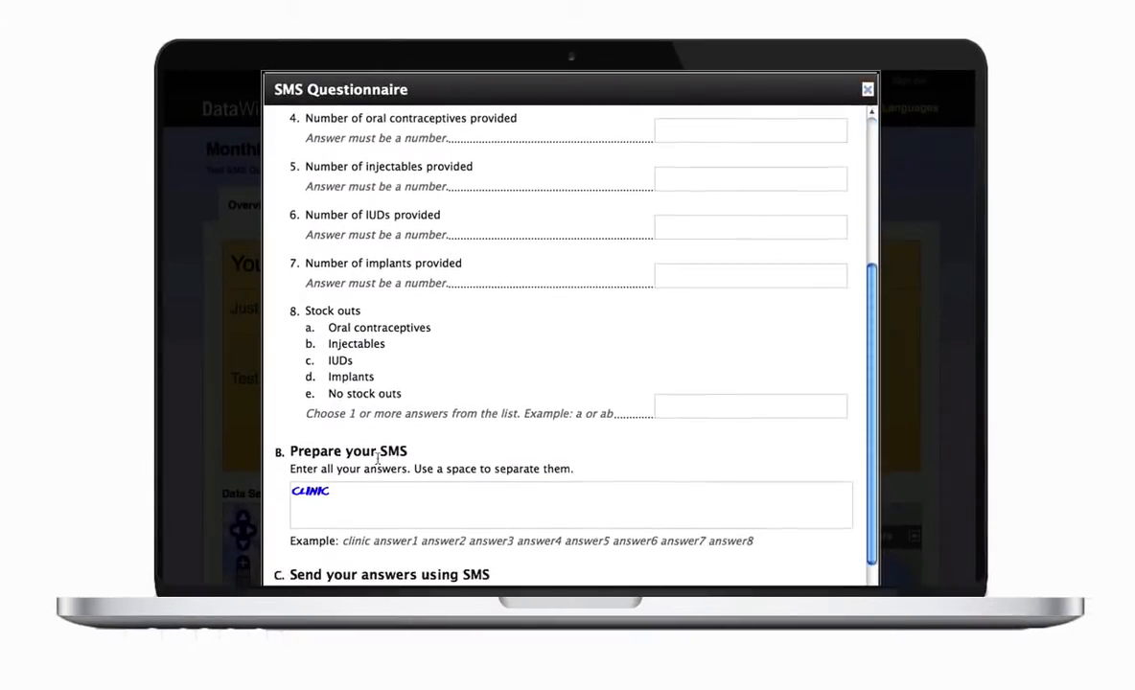
scroll(down, 3)
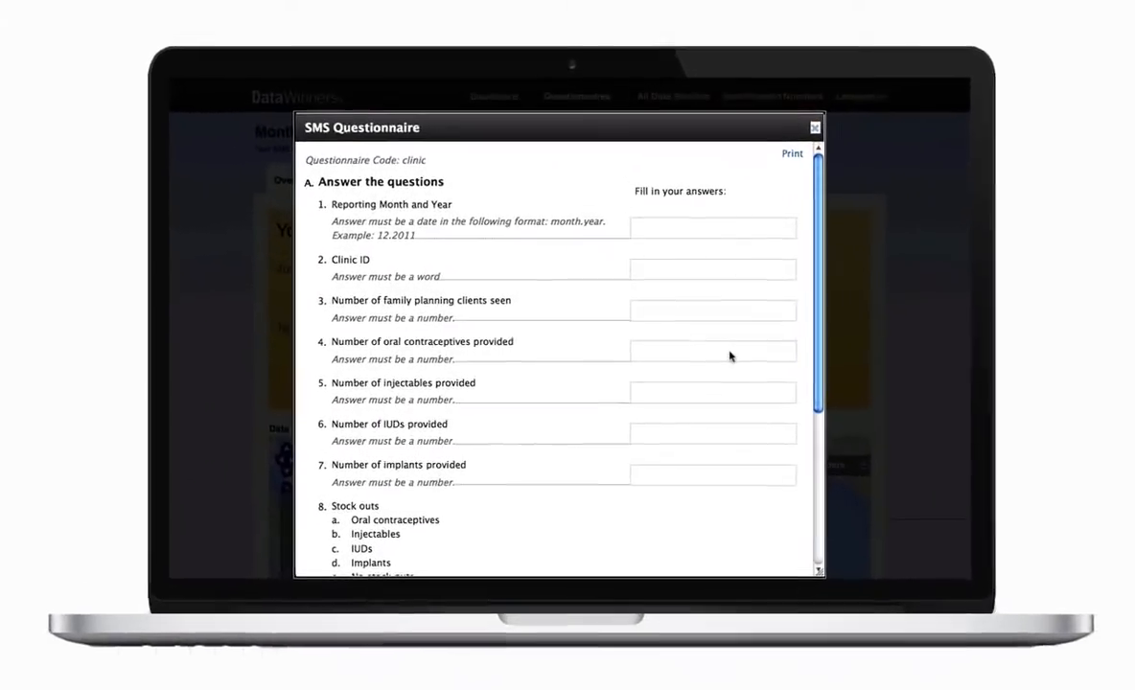
scroll(down, 3)
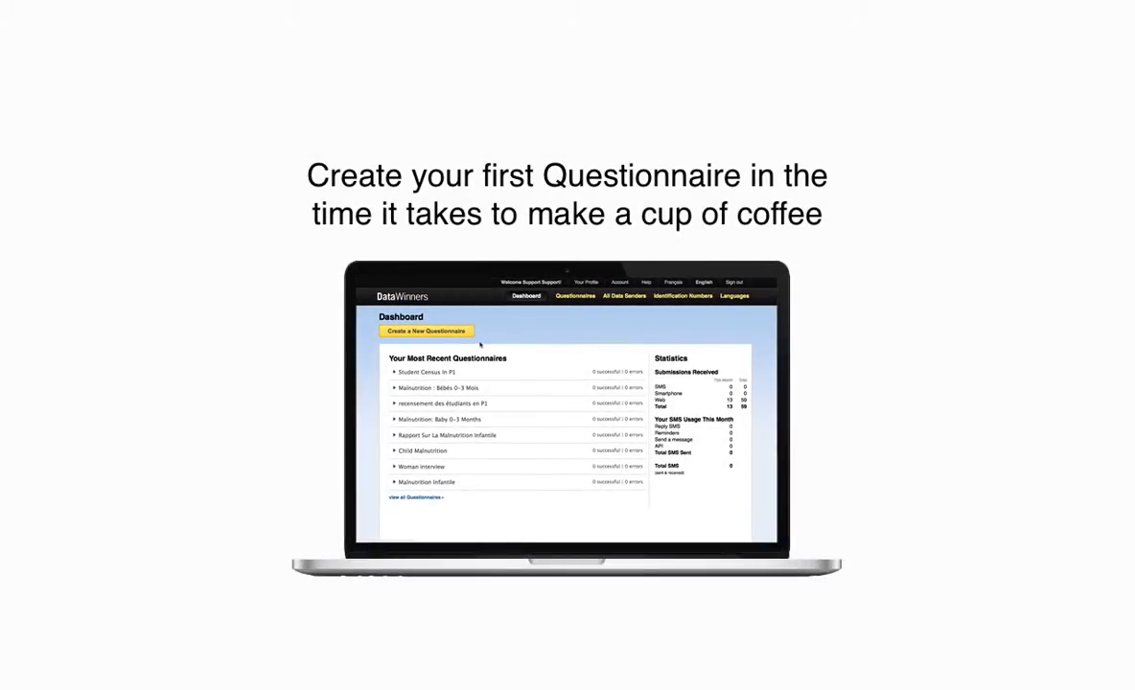
Step: Start a from-scratch questionnaire named 'Monthly Client Report' with SMS code clinic
click(426, 329)
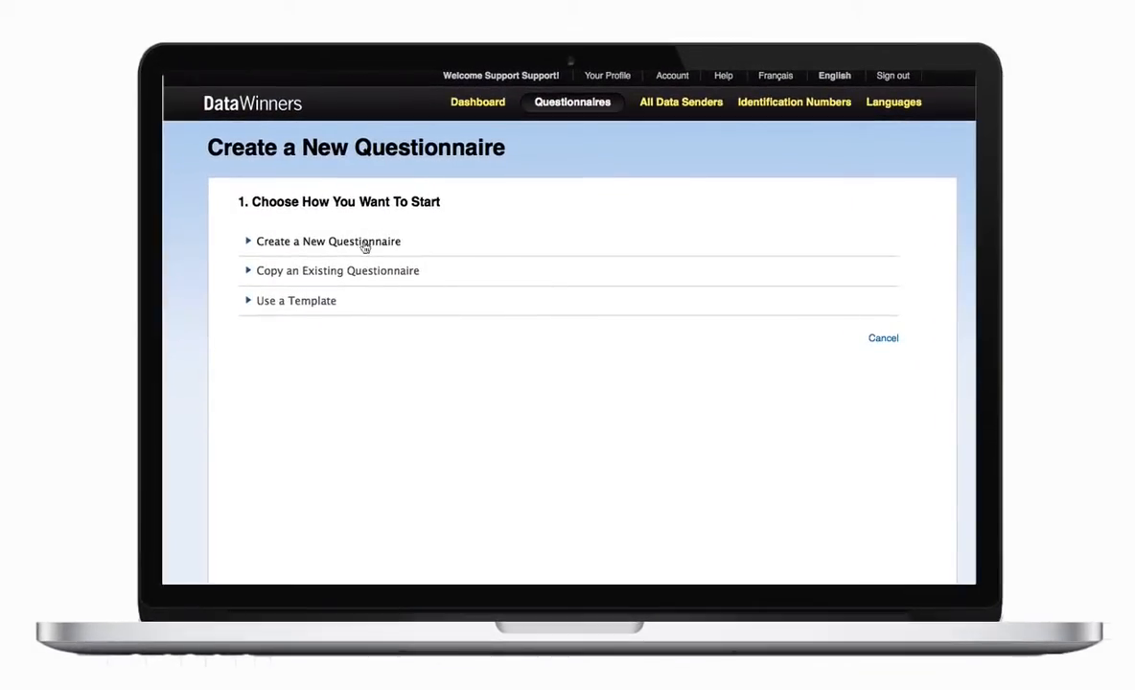
click(328, 241)
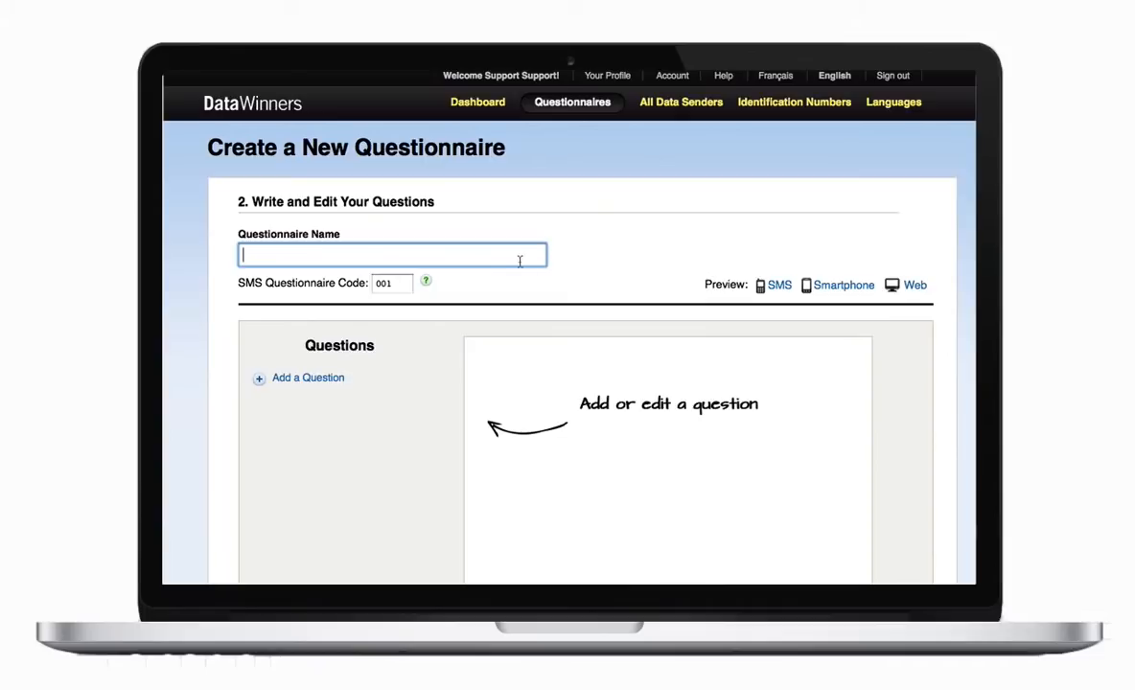
text(Monthly Cl)
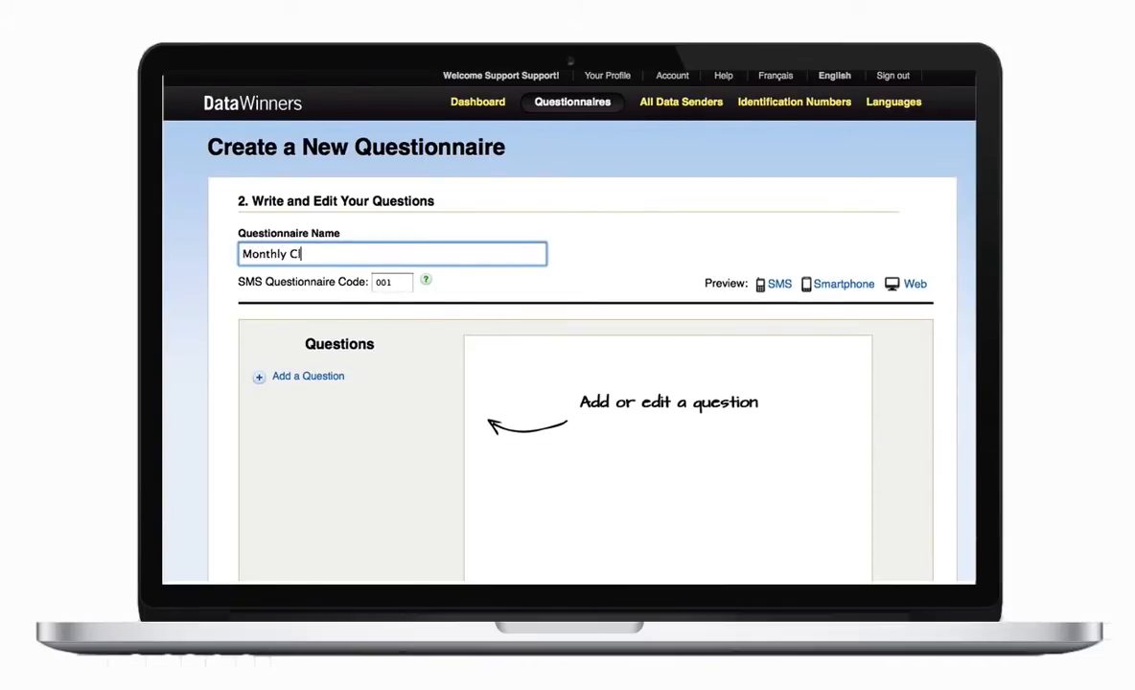
text(ient Report)
click(392, 282)
text(clinic)
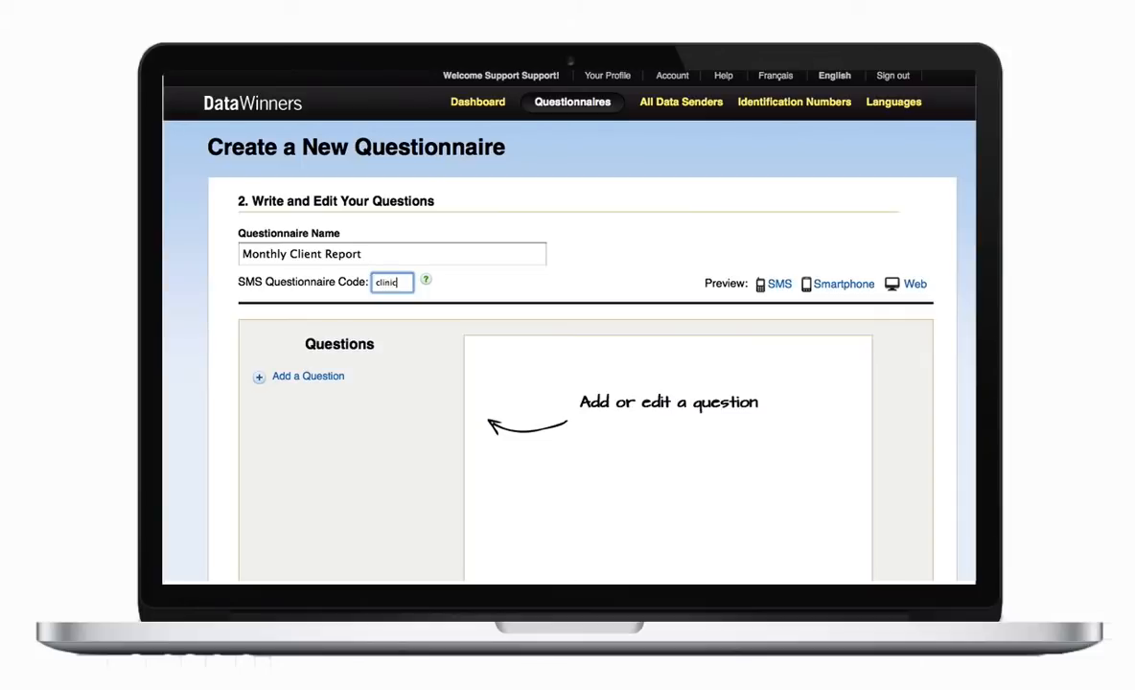
scroll(down, 3)
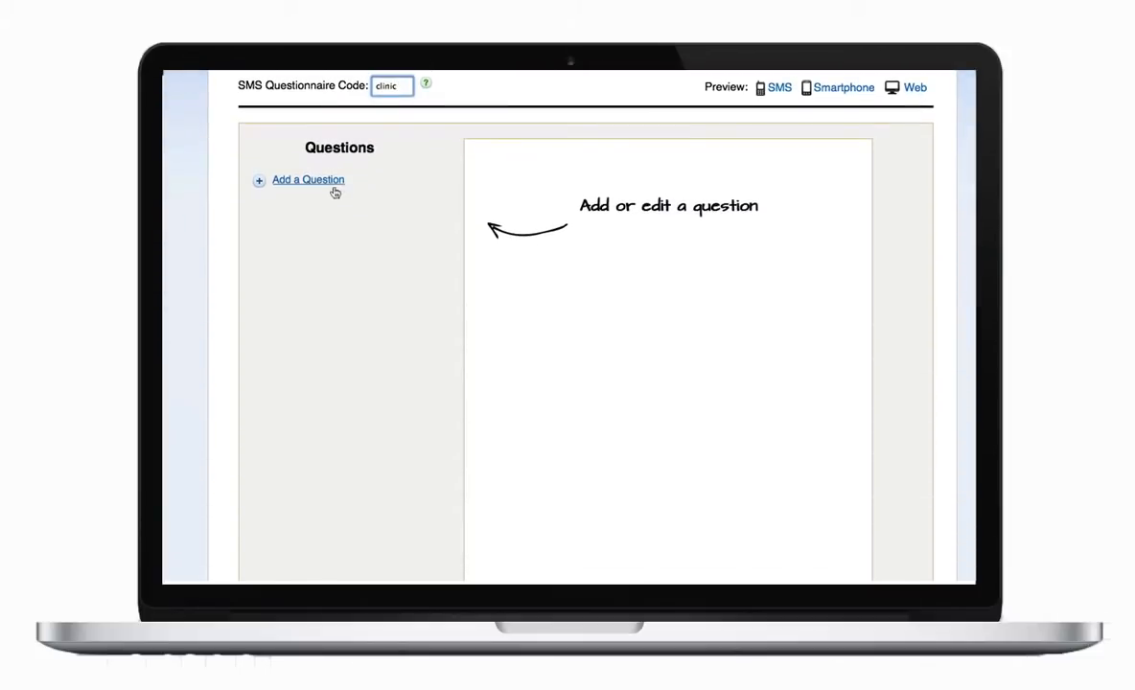
Step: Add the questions from Reporting Month and Year and Clinic ID through Family planning clients seen and Stock outs, then save and create
click(307, 180)
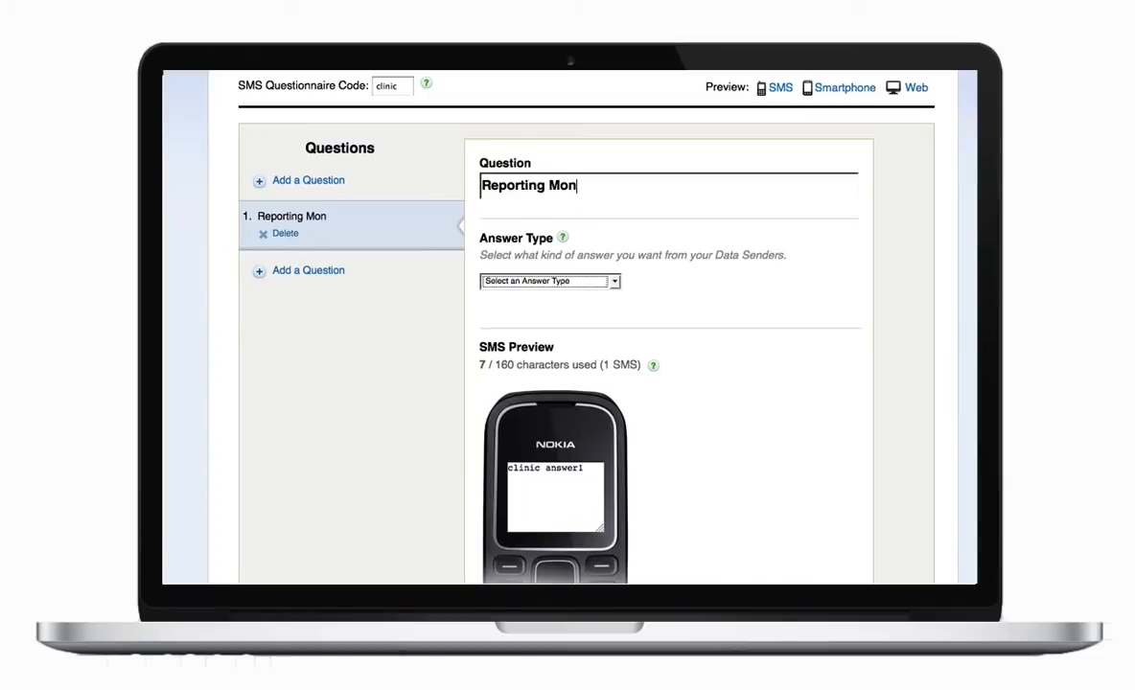
text(th and)
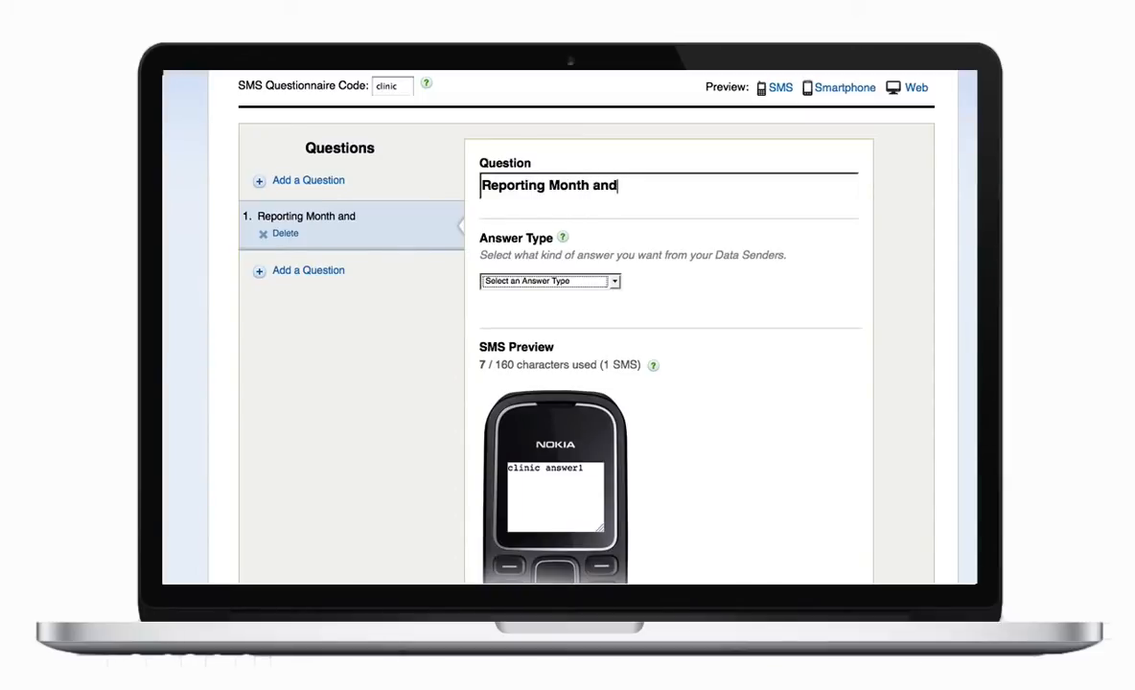
click(548, 280)
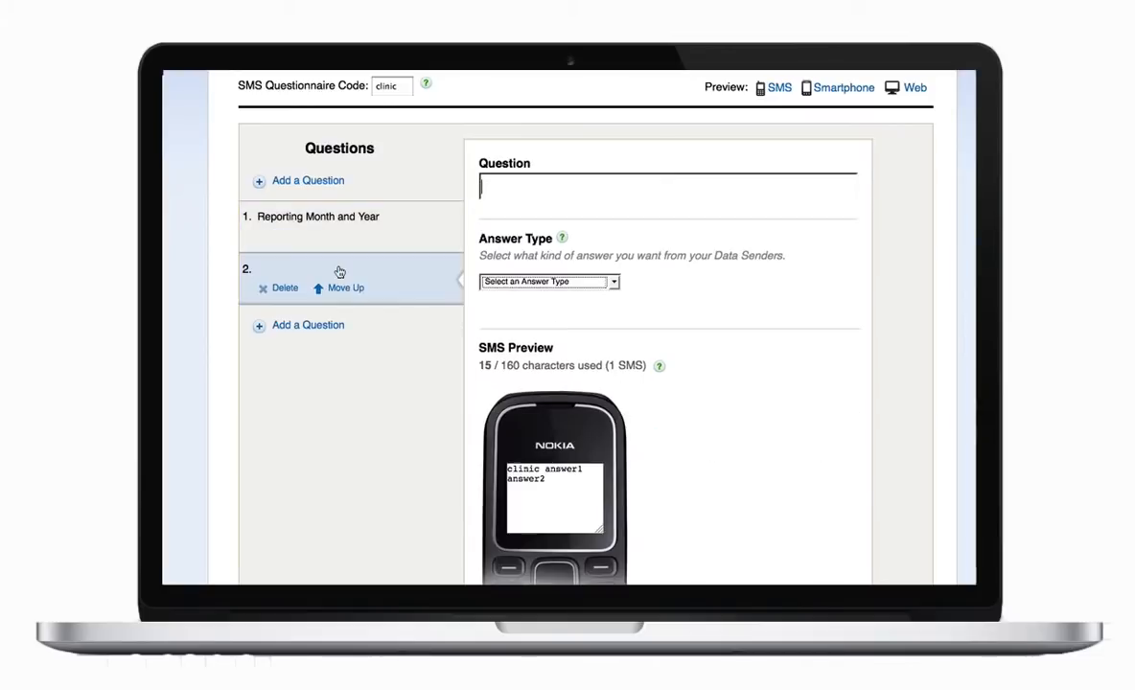
text(Clinic ID)
text(Number of fa)
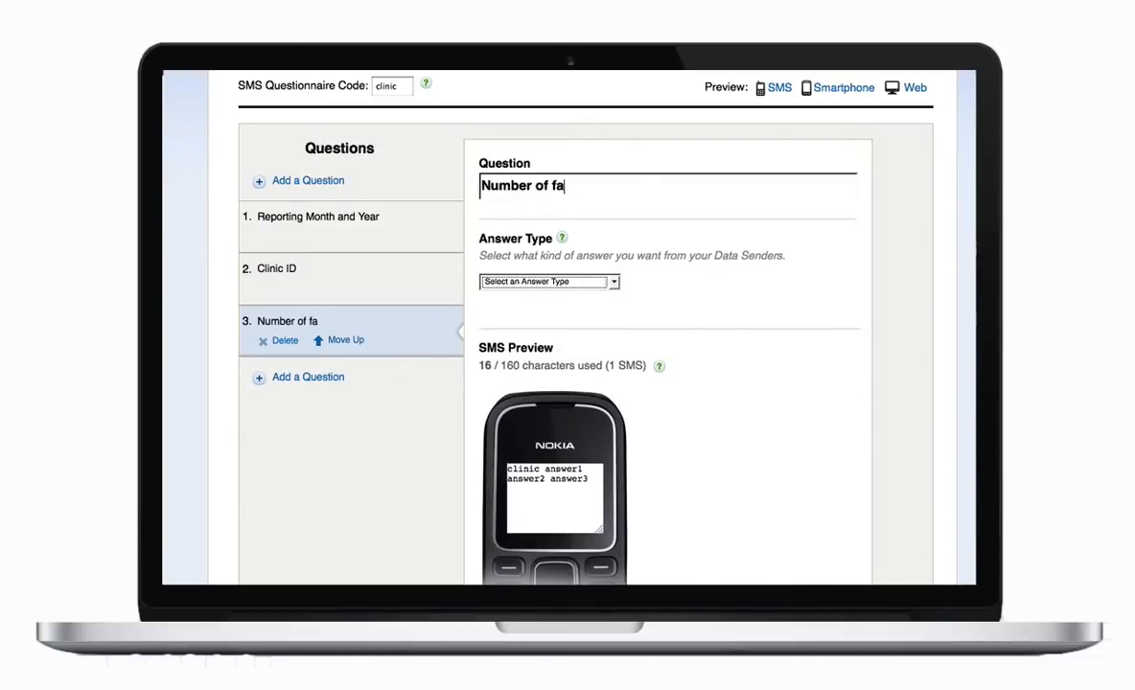
text(mily planning clie)
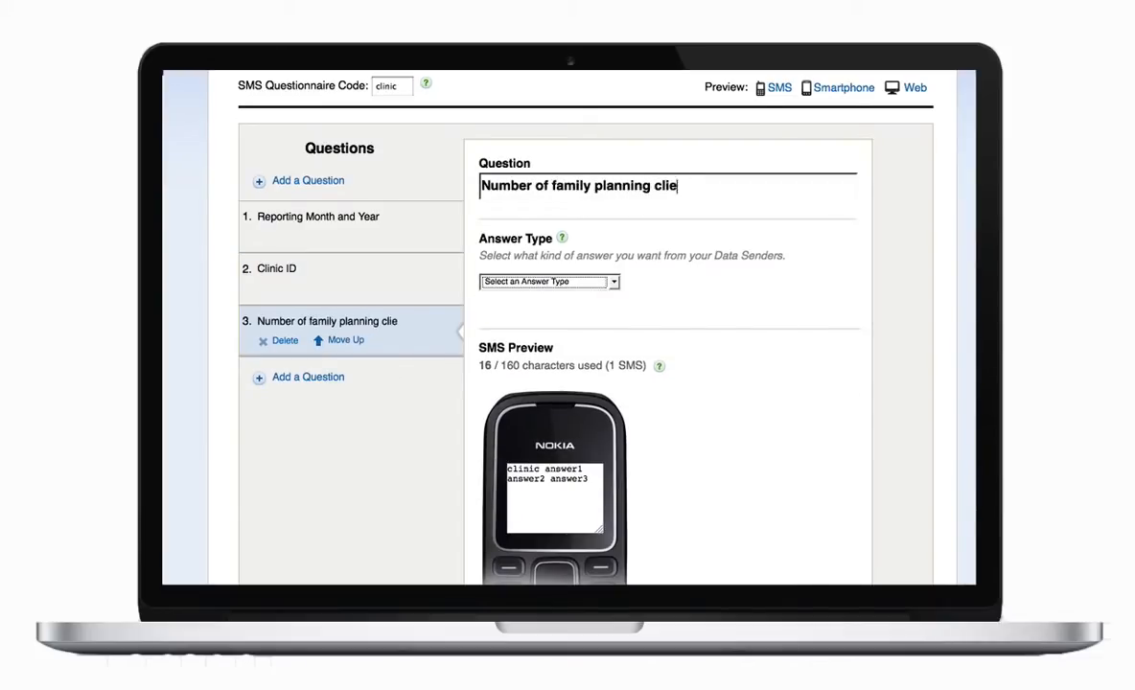
text(nts seen)
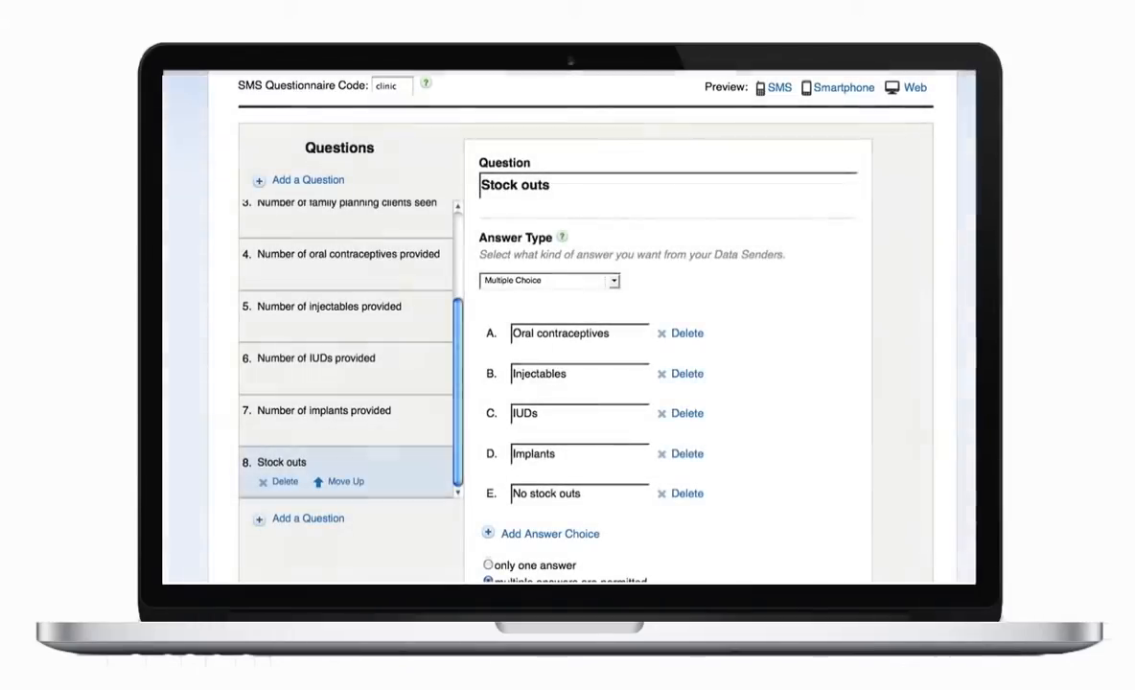
scroll(down, 3)
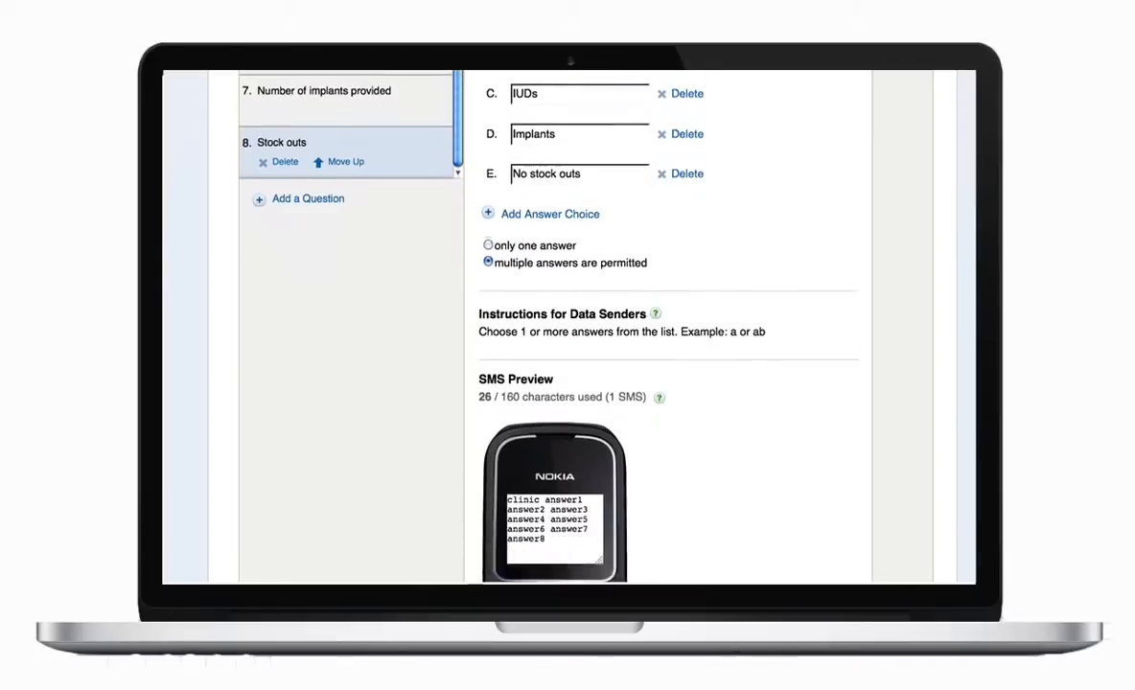
click(813, 552)
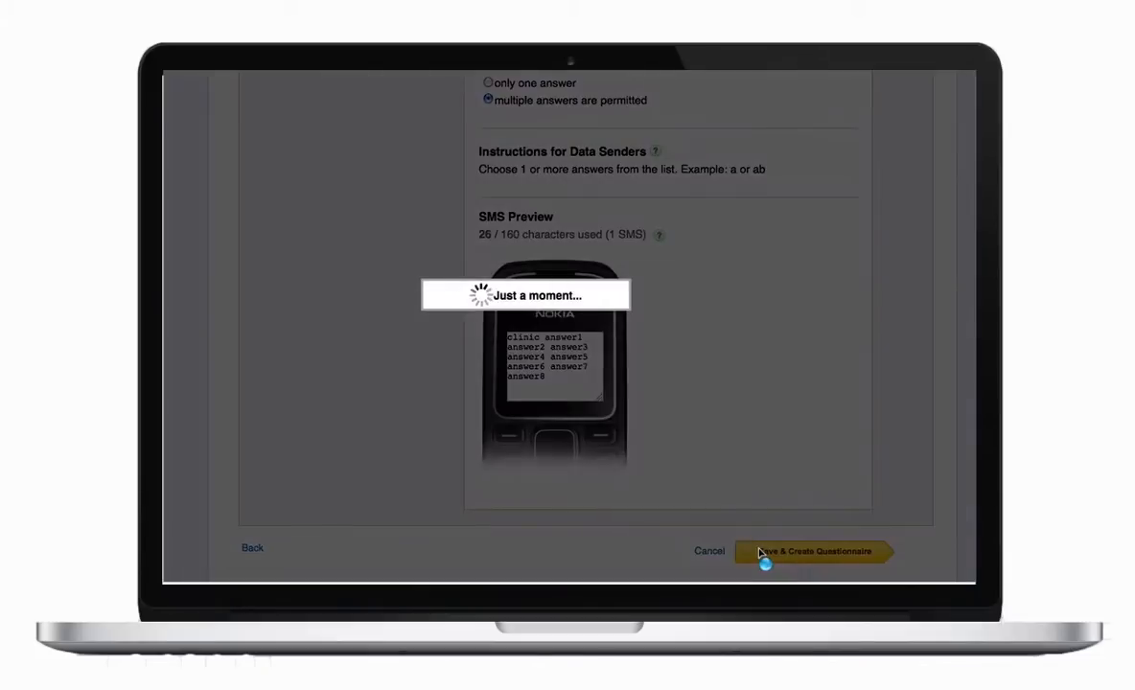
Step: Send a test SMS answer for the Monthly Client Report and confirm successful creation
click(813, 552)
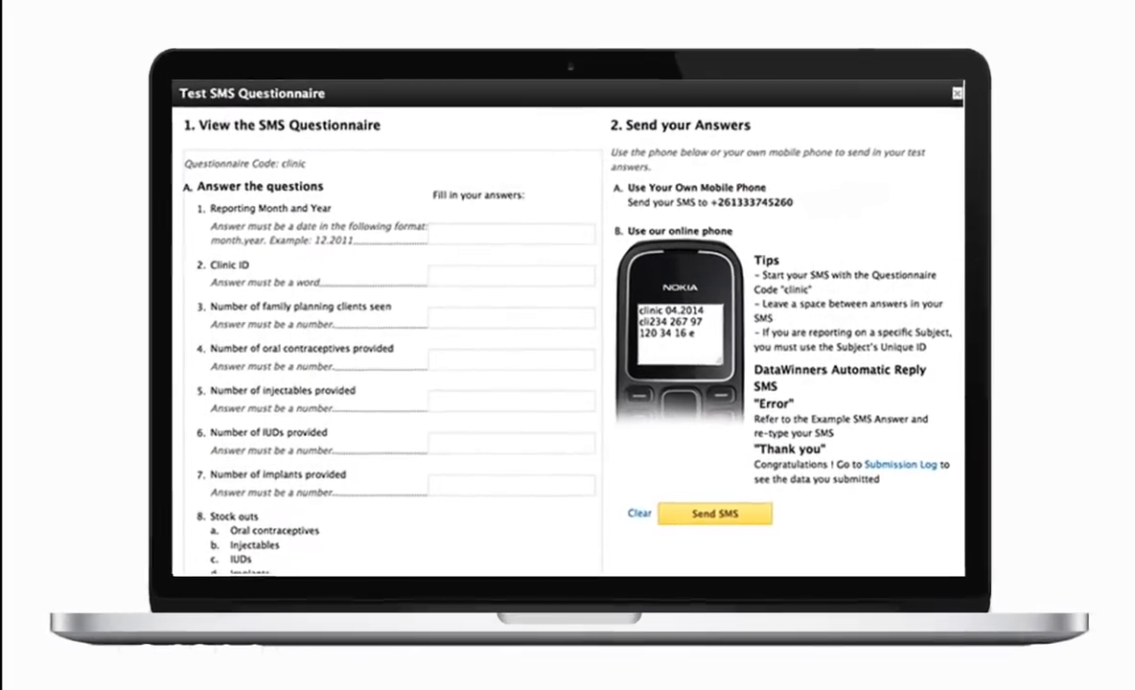
click(955, 92)
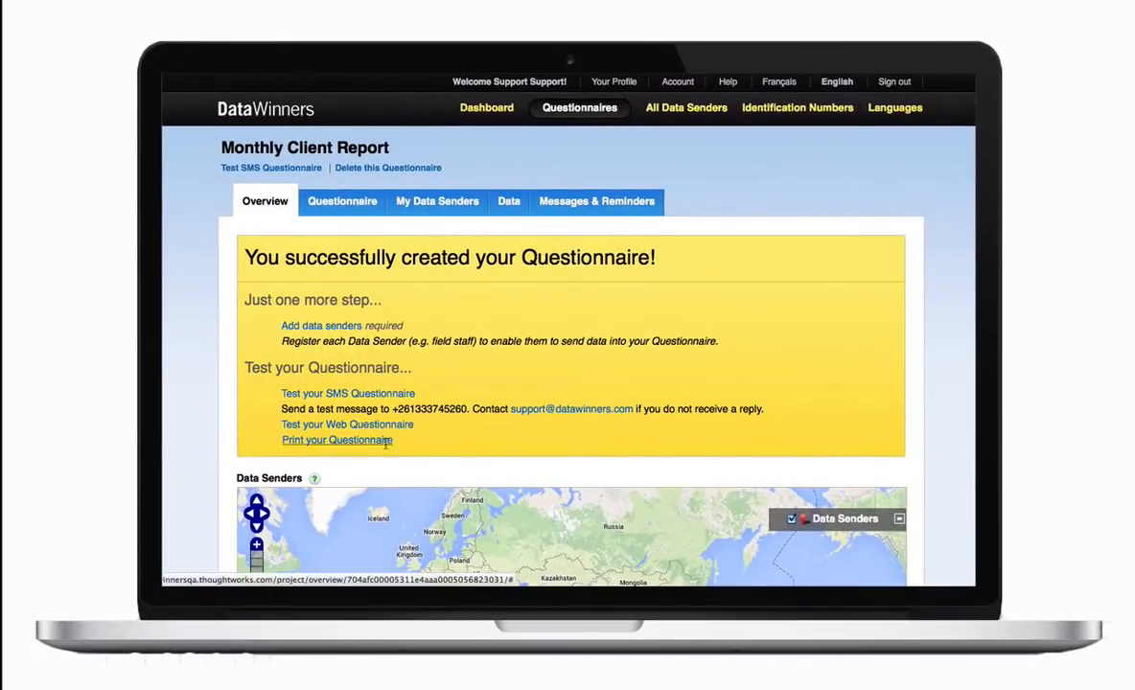
Step: Print the SMS questionnaire form, then export the submission log and open it in Excel
click(338, 439)
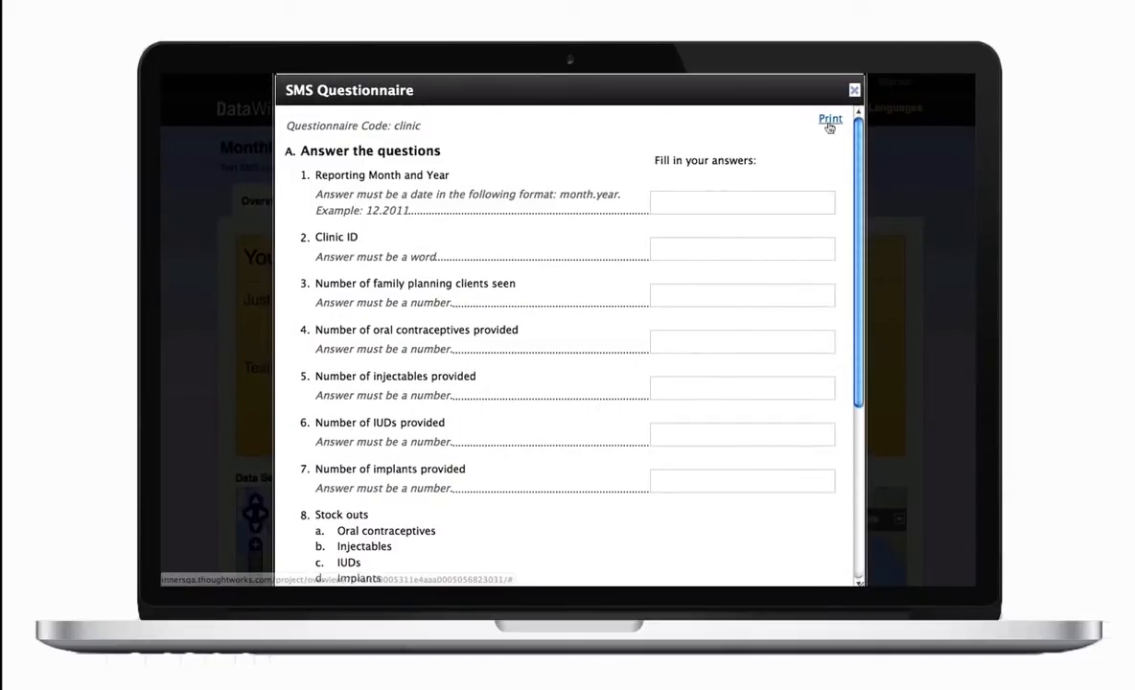
click(828, 119)
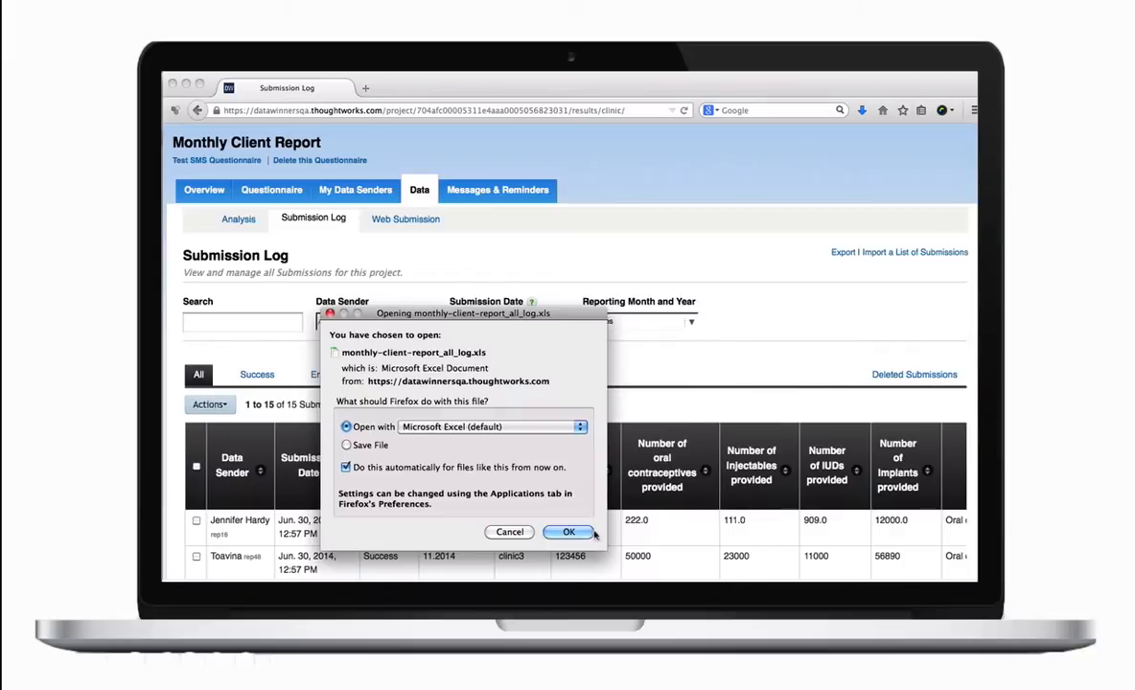
click(567, 533)
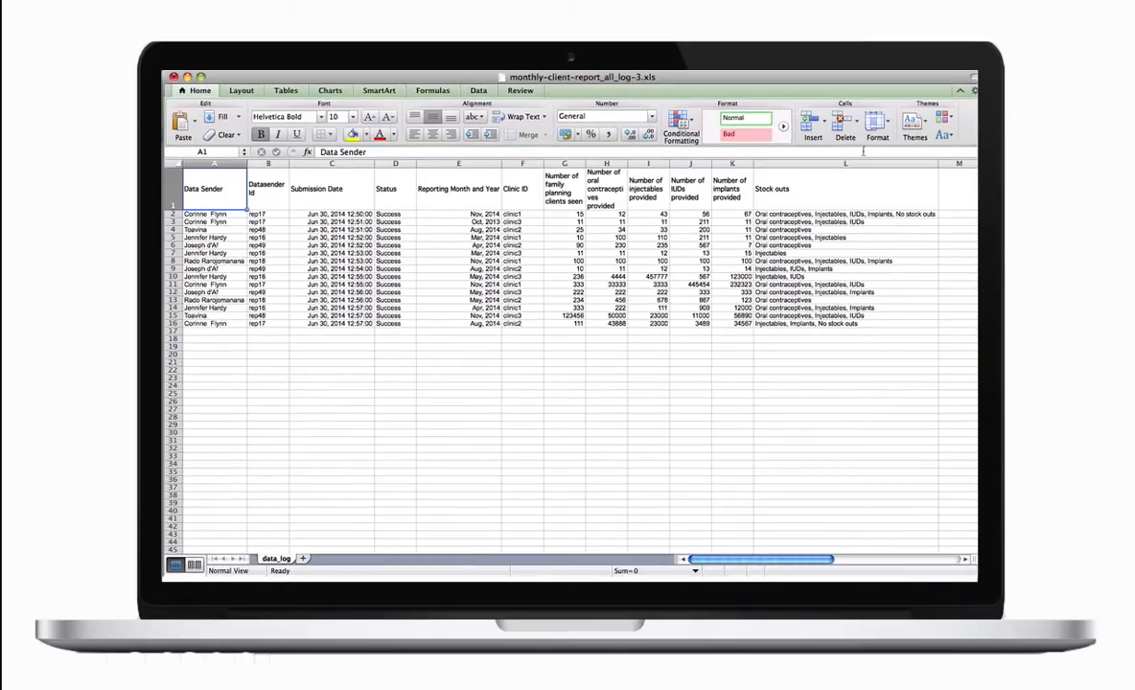